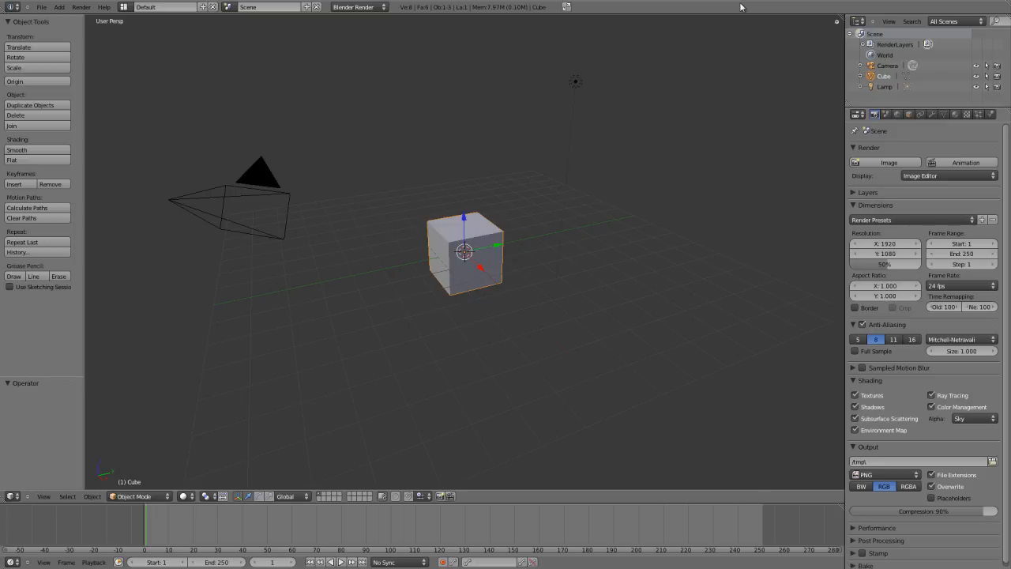
mouse_move(686, 72)
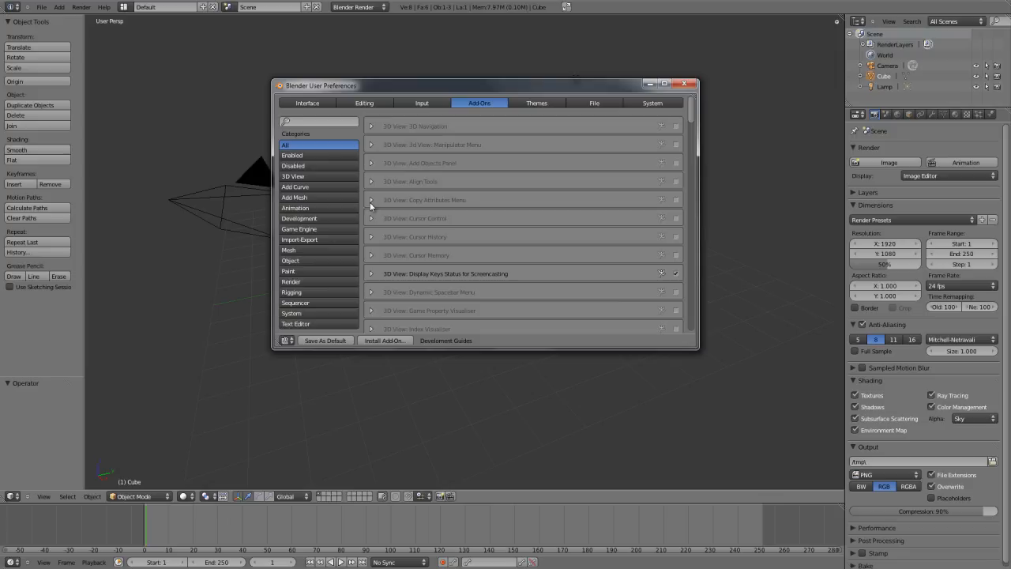
mouse_move(299, 243)
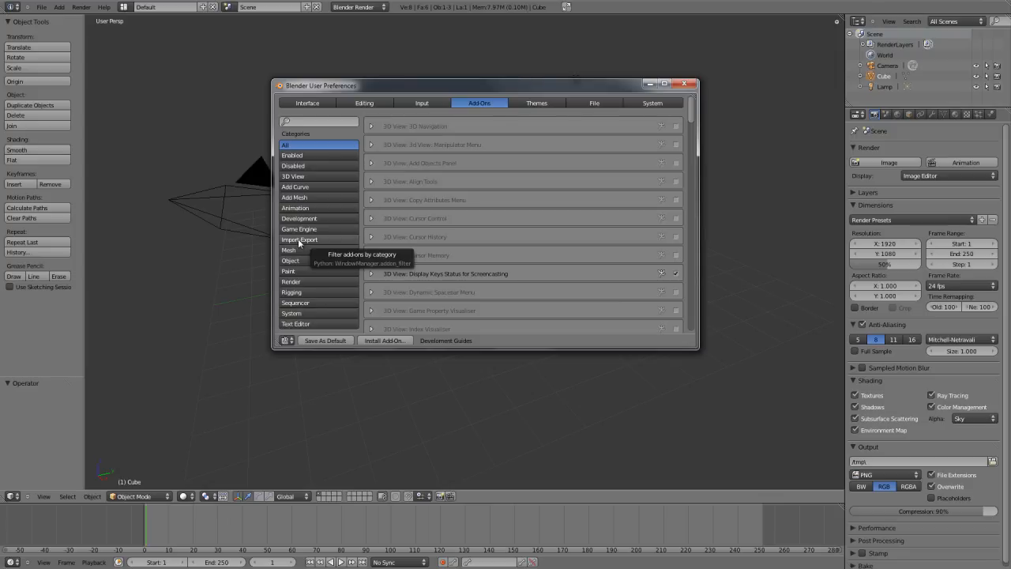
- Enable the Import BrushSet add-on under Import-Export add-ons, then close Preferences
click(299, 239)
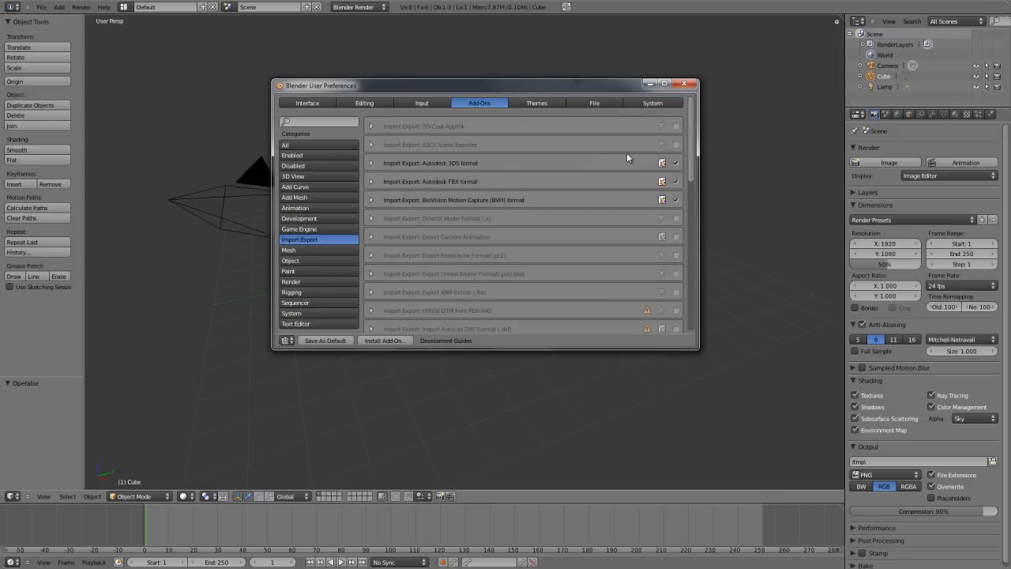
mouse_move(691, 124)
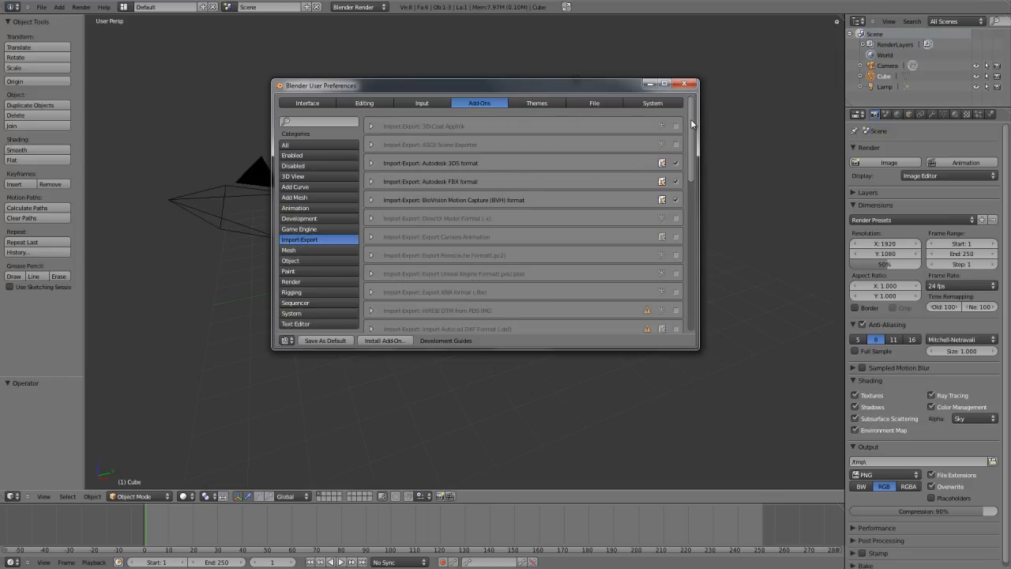
scroll(down, 3)
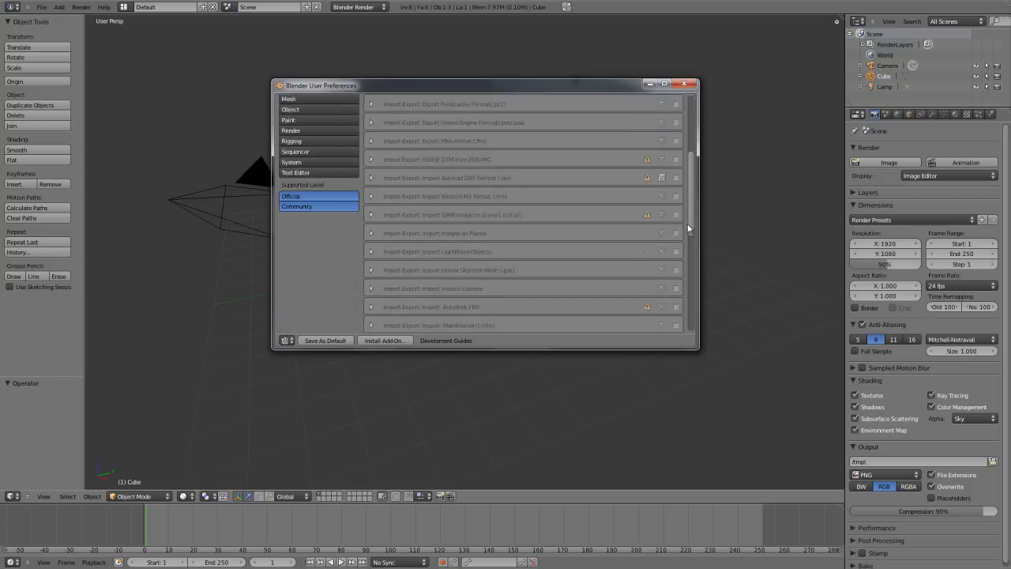
scroll(down, 3)
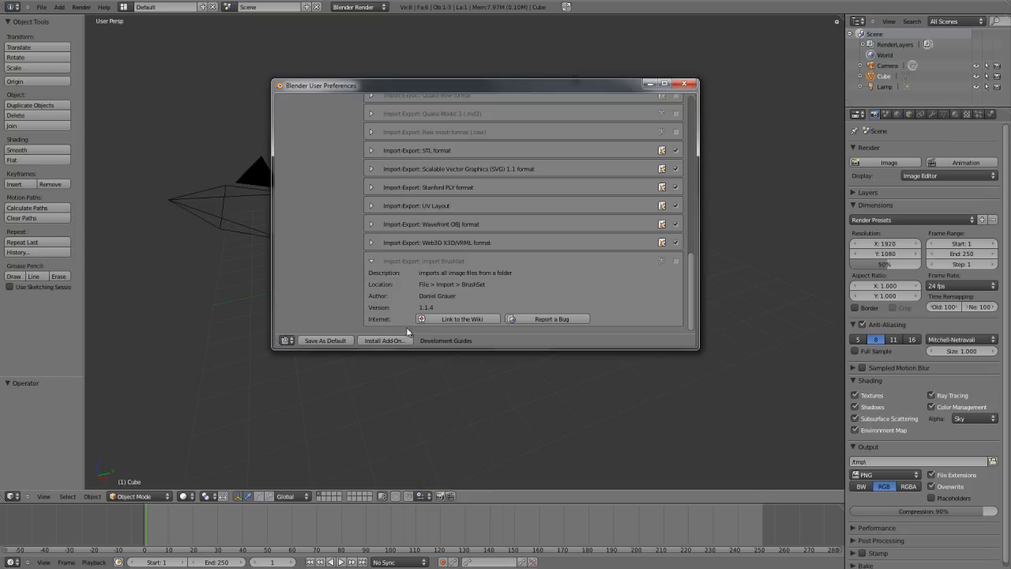
mouse_move(474, 280)
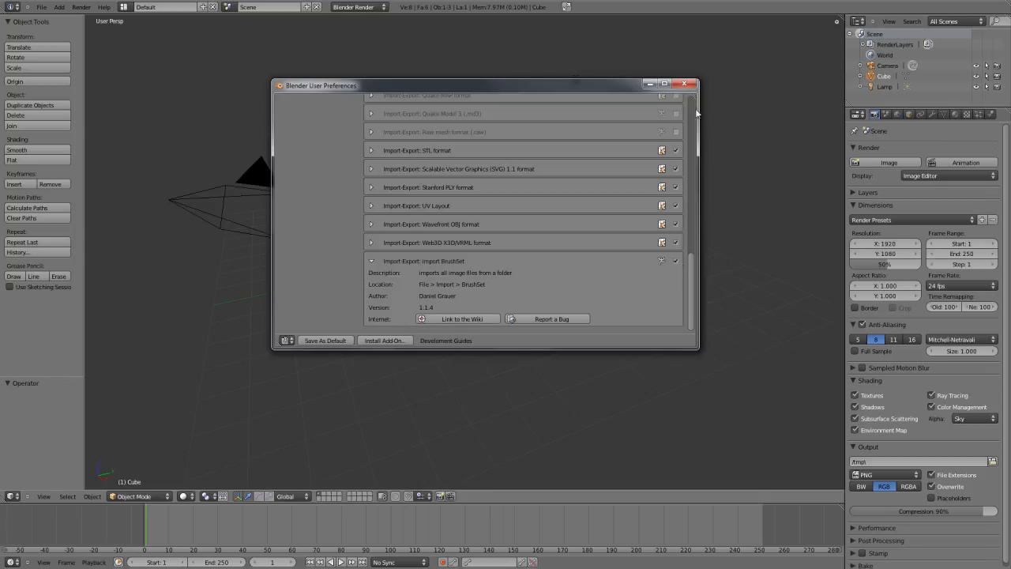
click(684, 84)
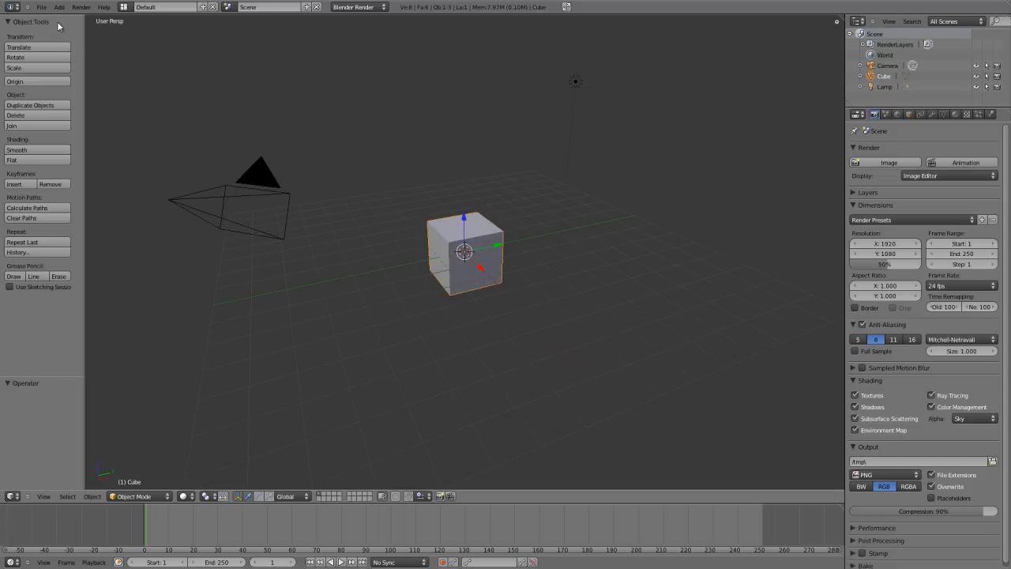
- Import the Sculpt Brushes folder from My Dropbox as a BrushSet
click(41, 7)
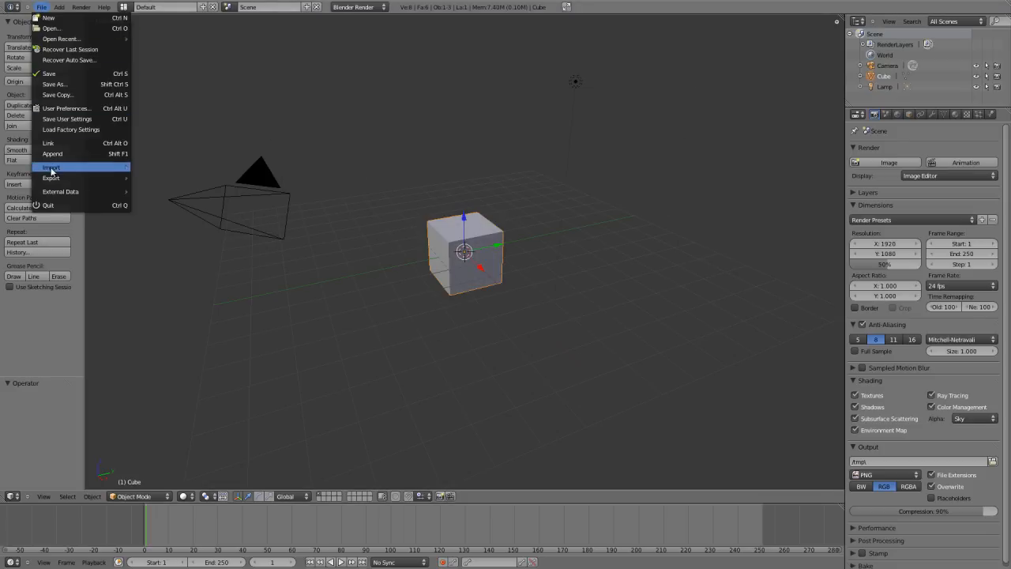
click(51, 167)
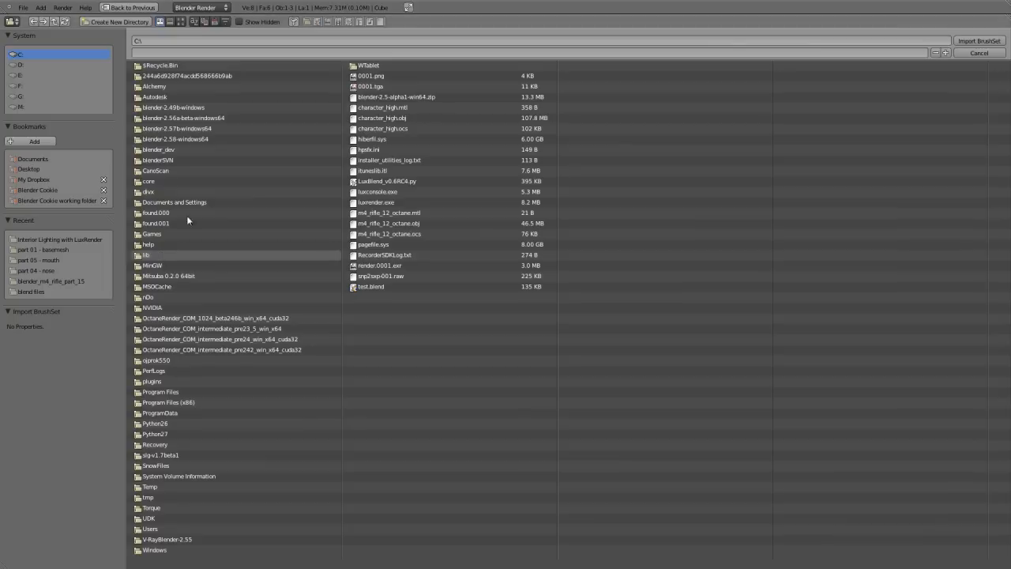
click(34, 179)
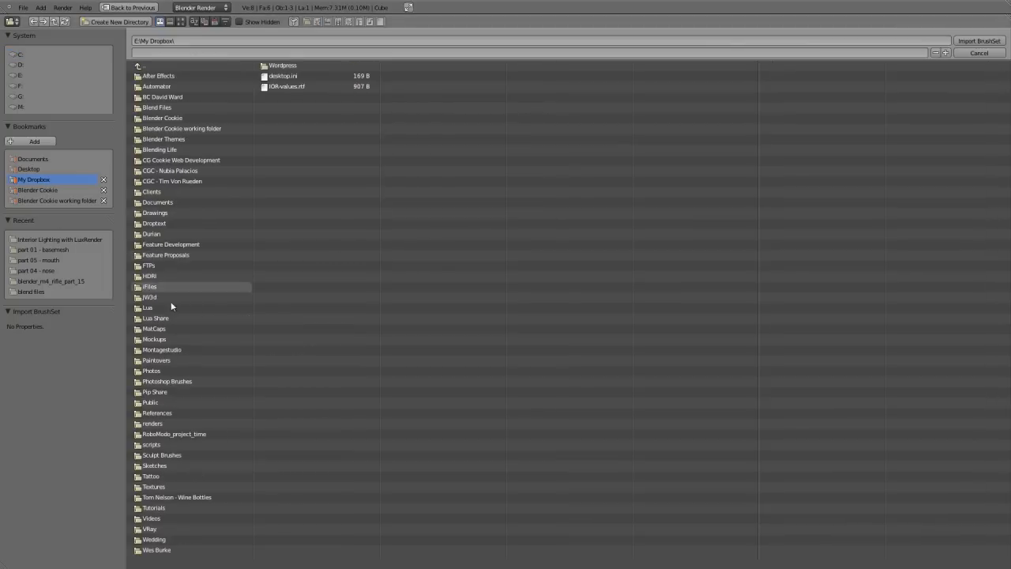
double_click(161, 455)
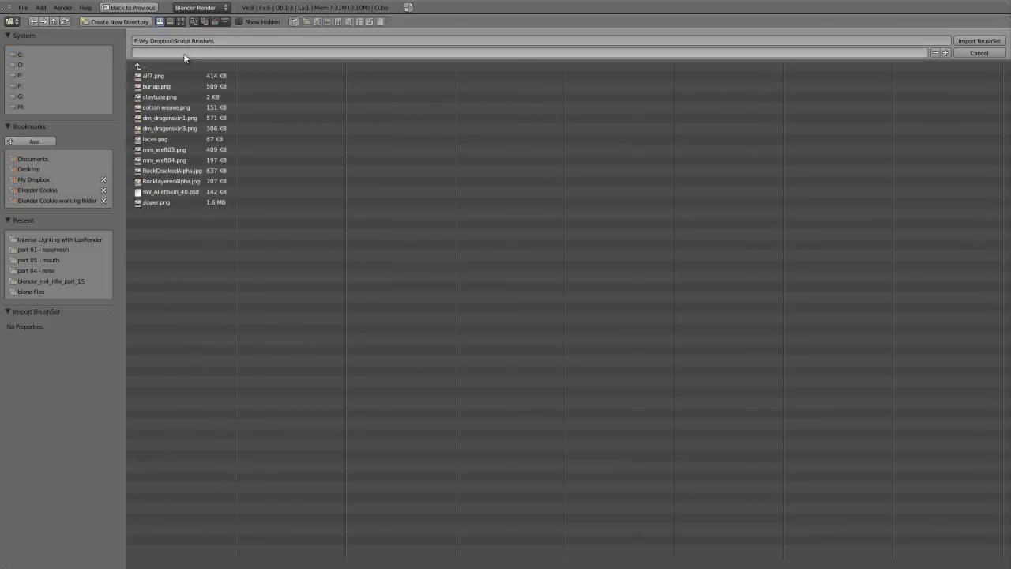
mouse_move(287, 63)
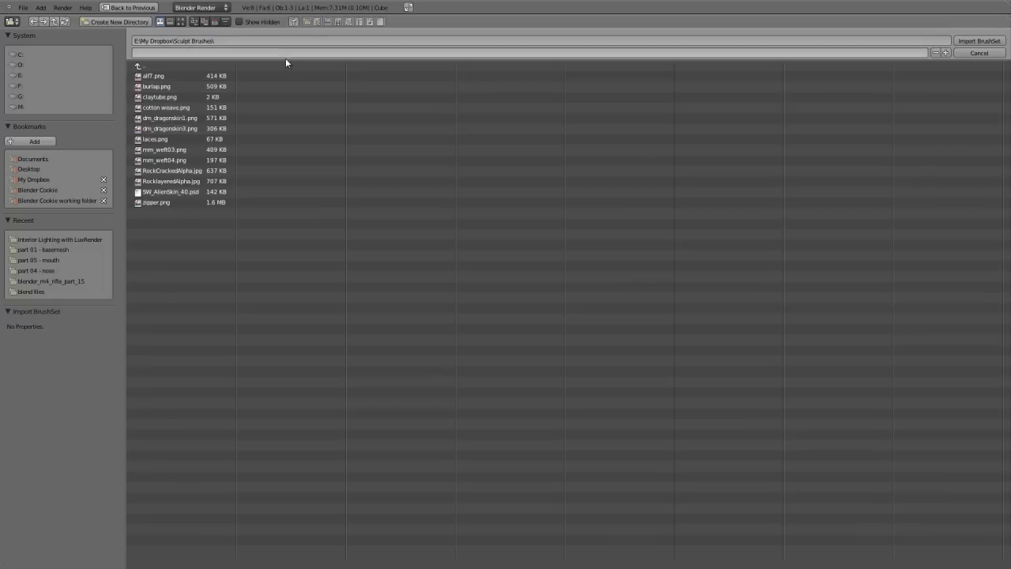
mouse_move(887, 5)
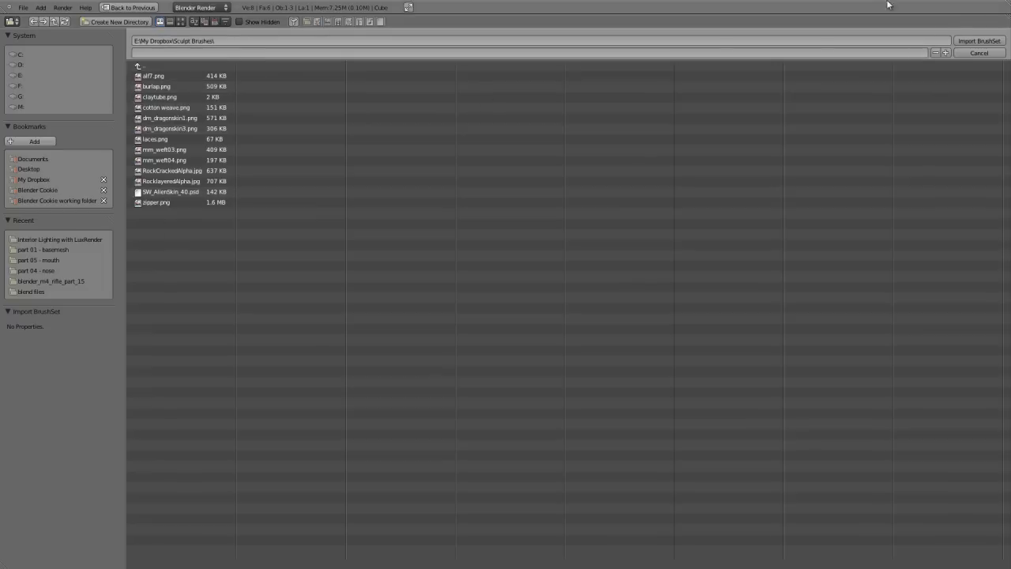
click(979, 52)
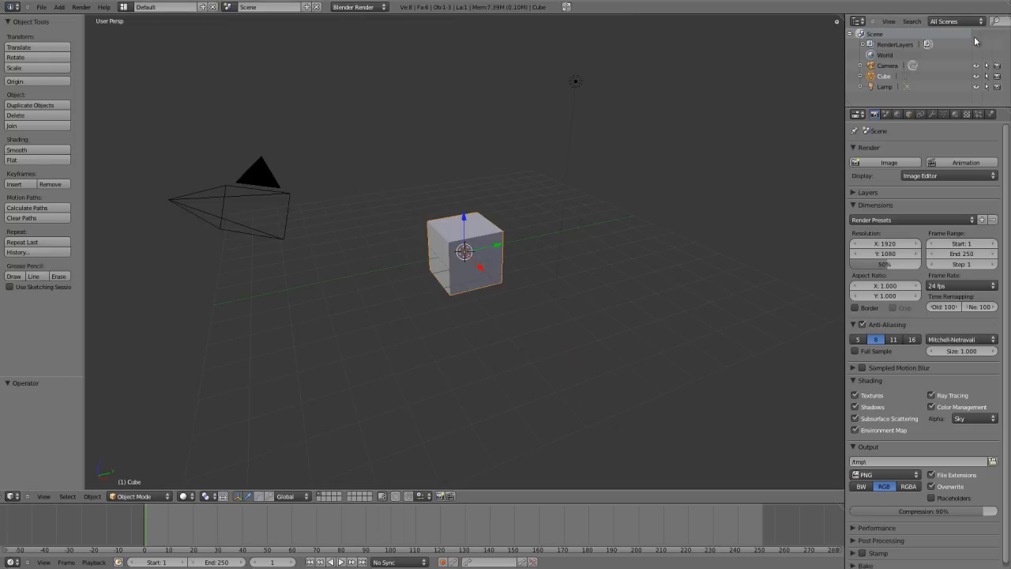
- Switch the cube to Sculpt Mode and browse the available brush textures
click(138, 496)
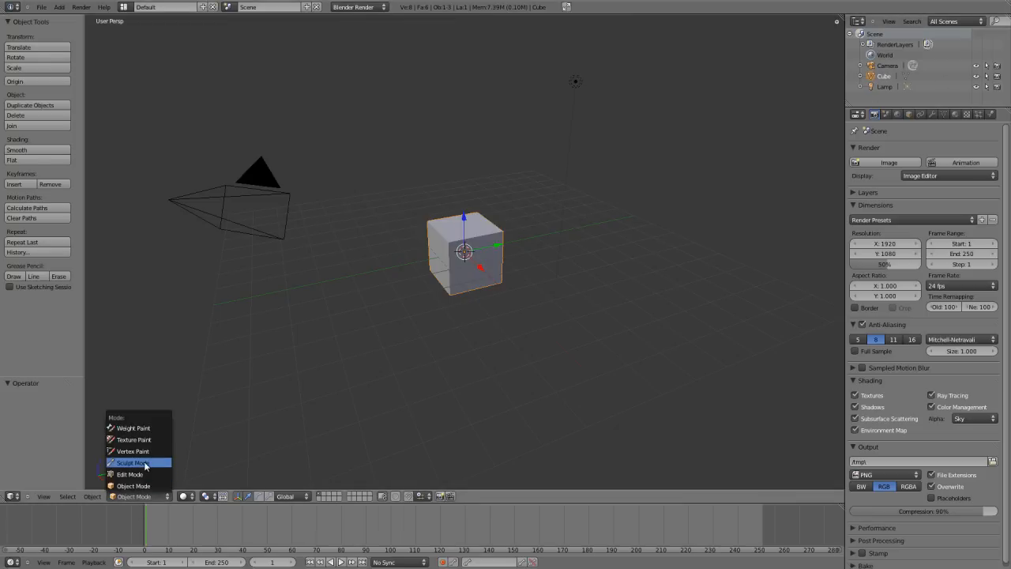
click(133, 463)
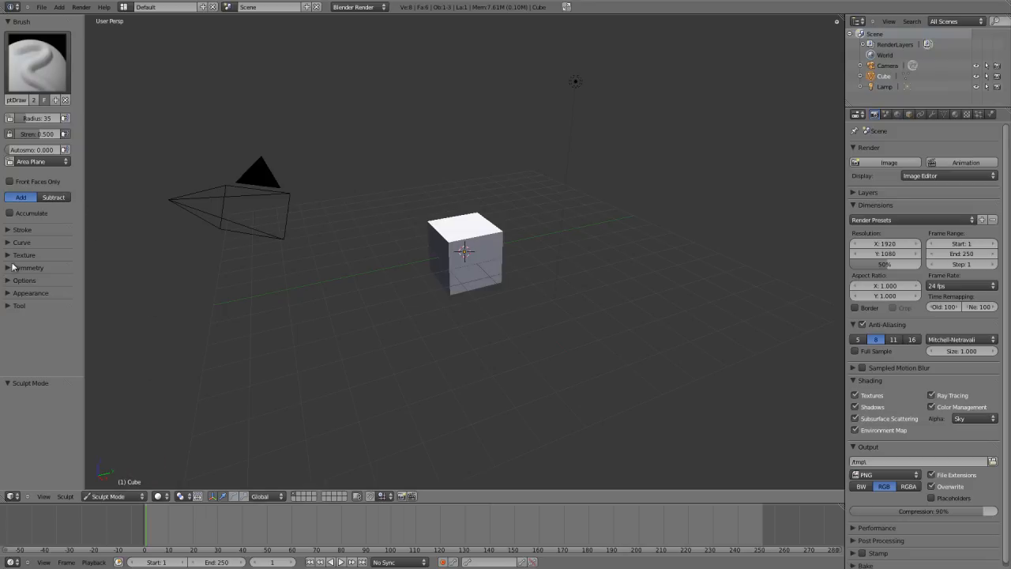
click(24, 255)
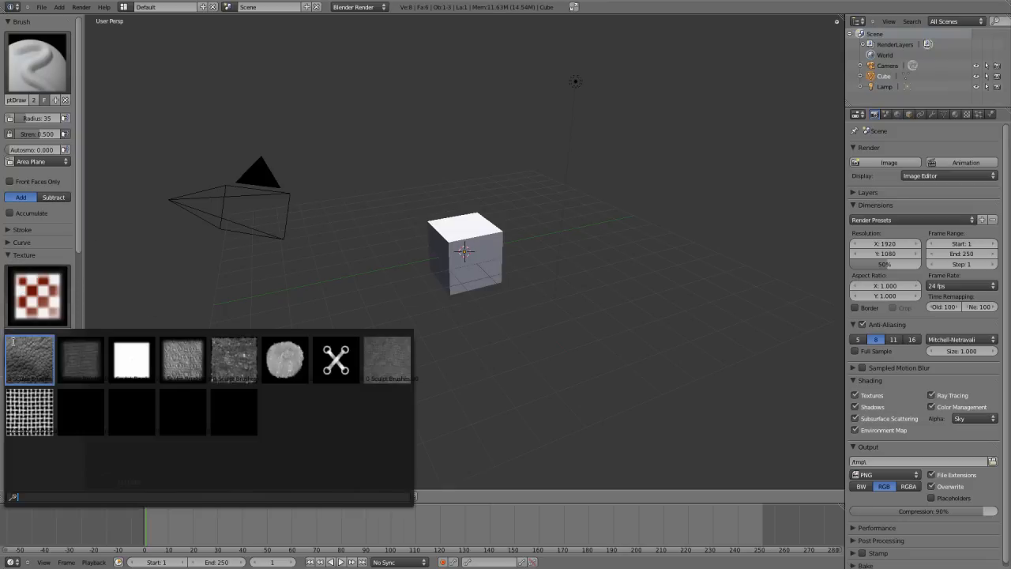
click(182, 360)
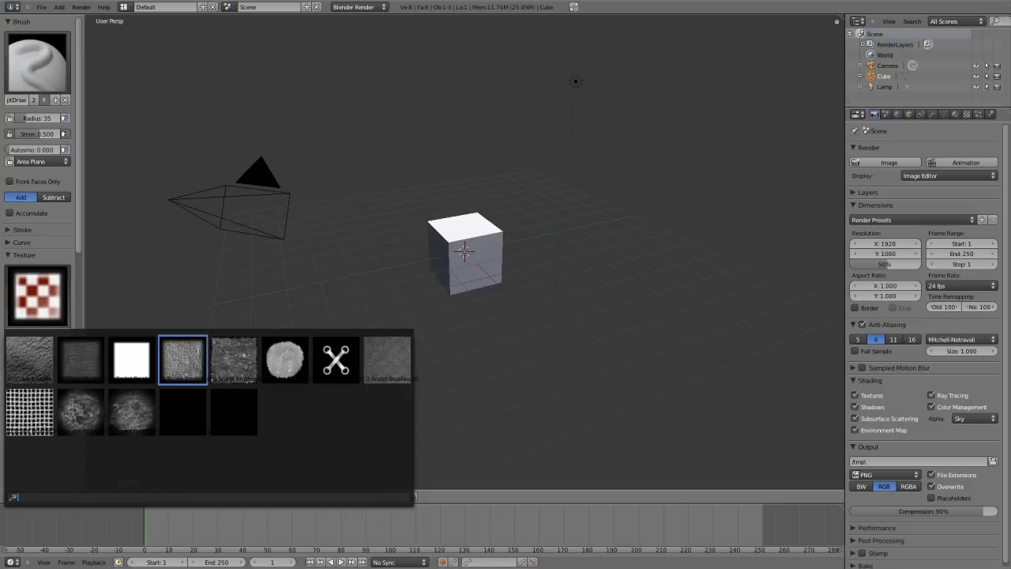
- Add a Multiresolution modifier to the cube and subdivide it
click(80, 359)
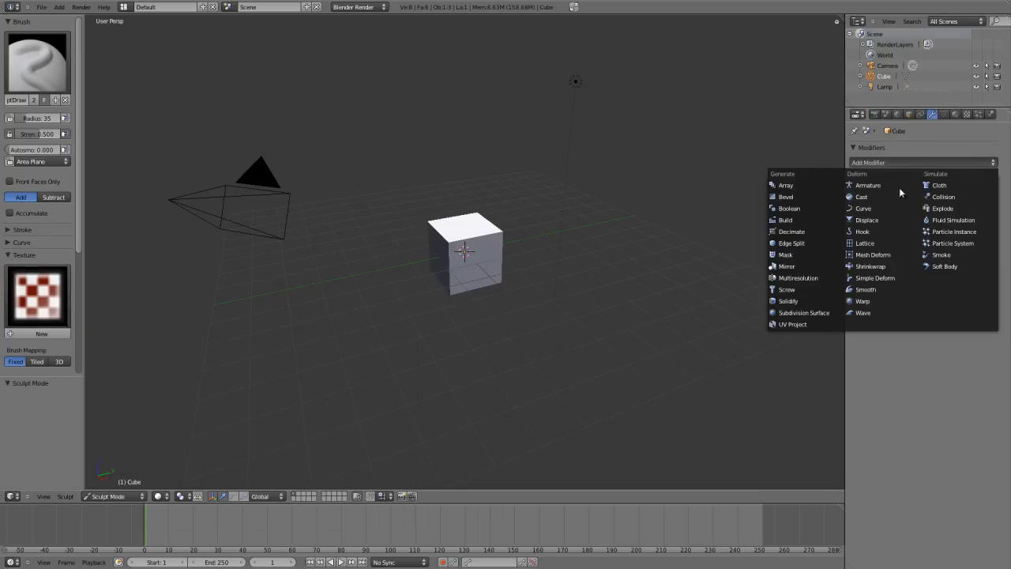
click(798, 277)
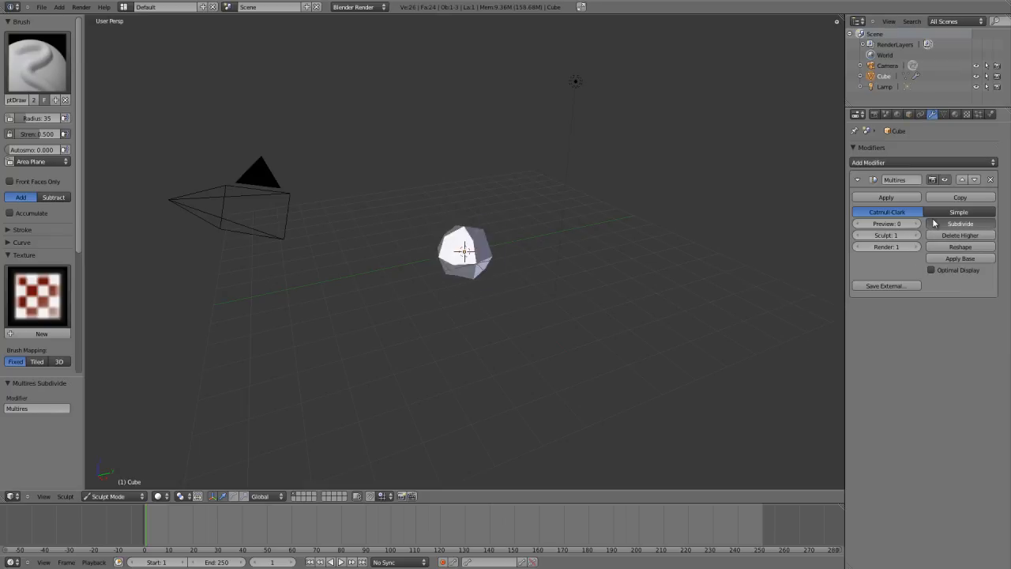
click(961, 223)
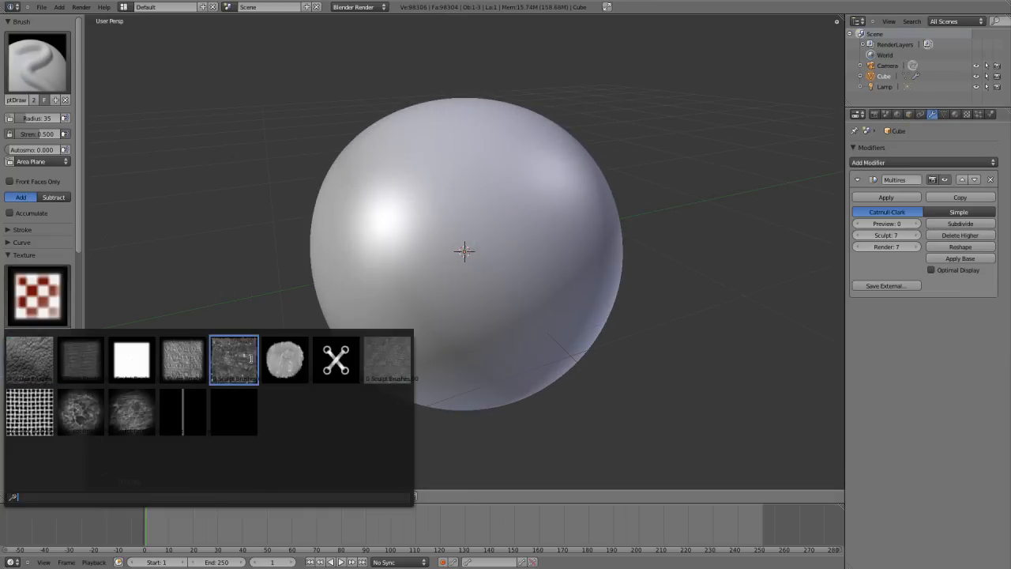
- Assign an imported texture to the brush, enlarge its radius, and use 3D mapping
click(233, 359)
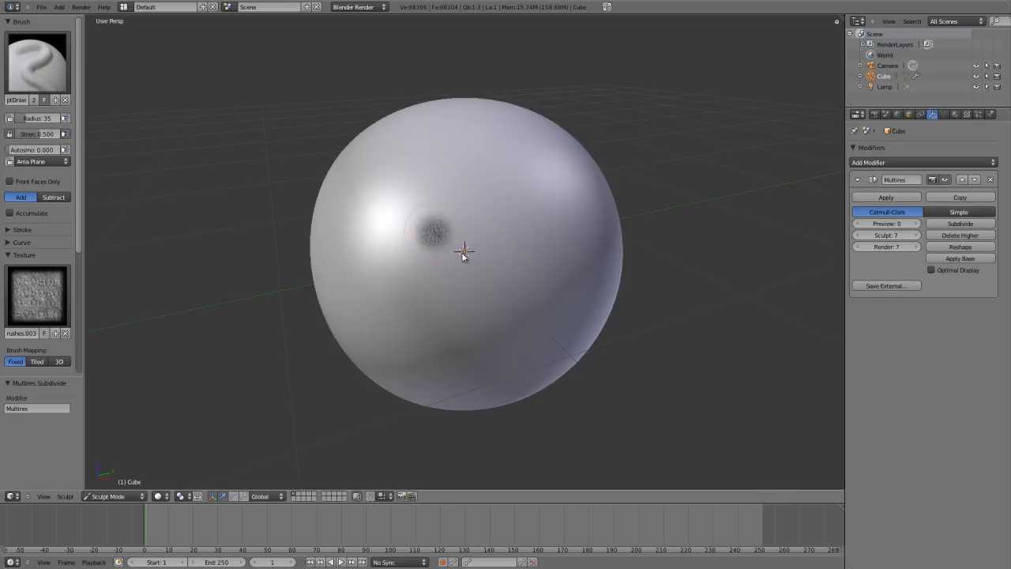
key(F)
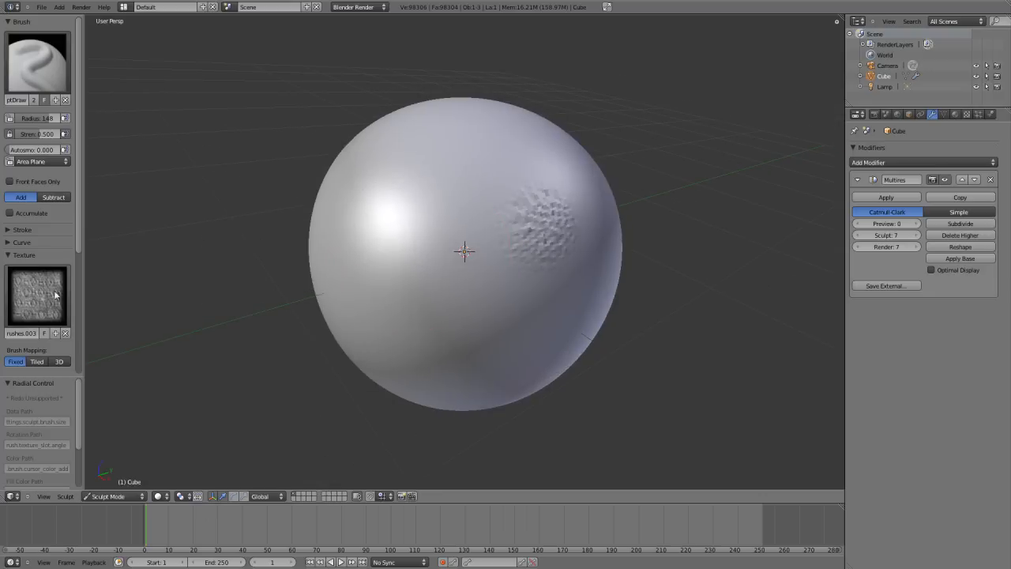
click(58, 361)
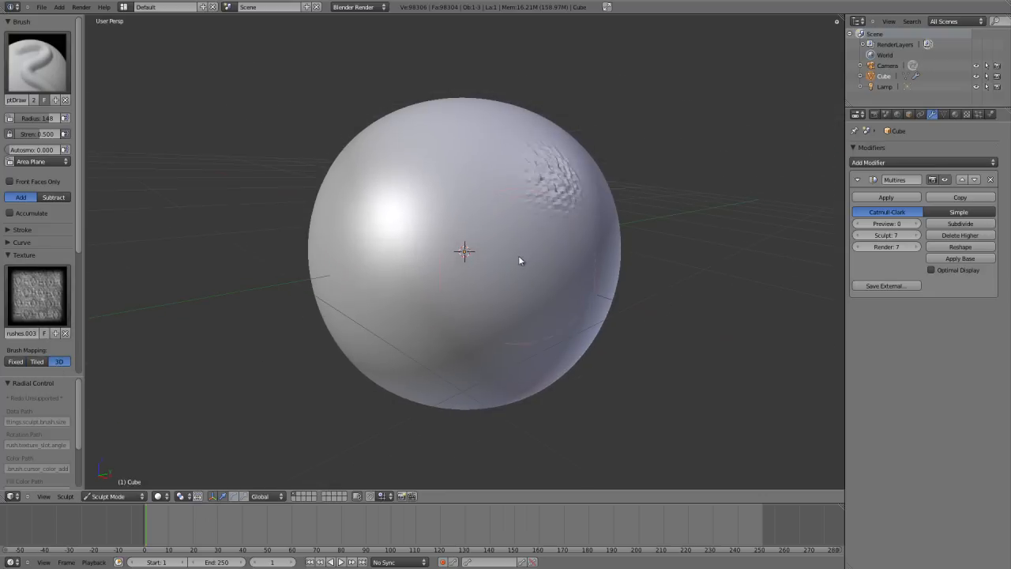
- Sculpt textured relief strokes across the front and upper sphere
drag(521, 260, 443, 343)
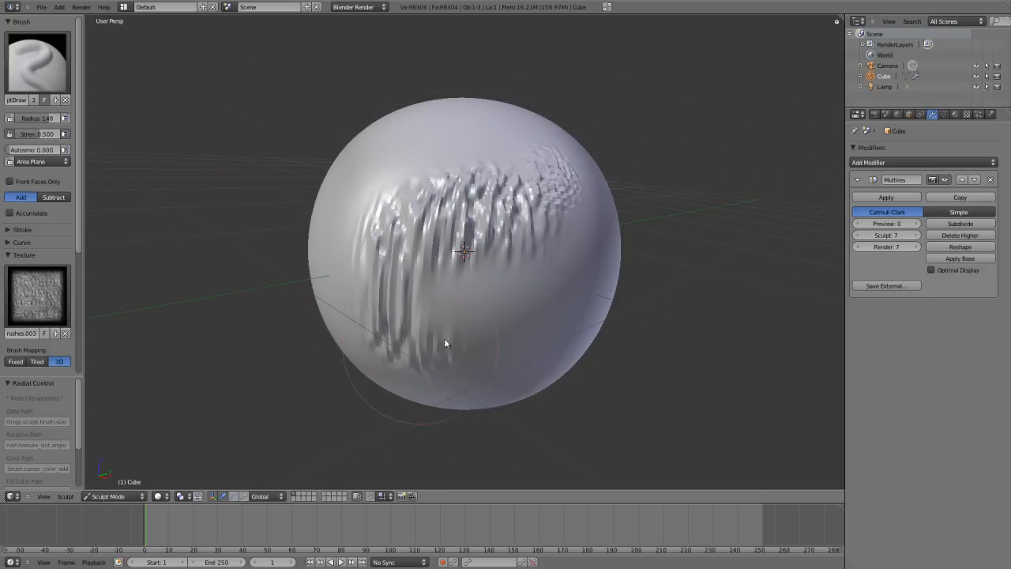
scroll(down, 3)
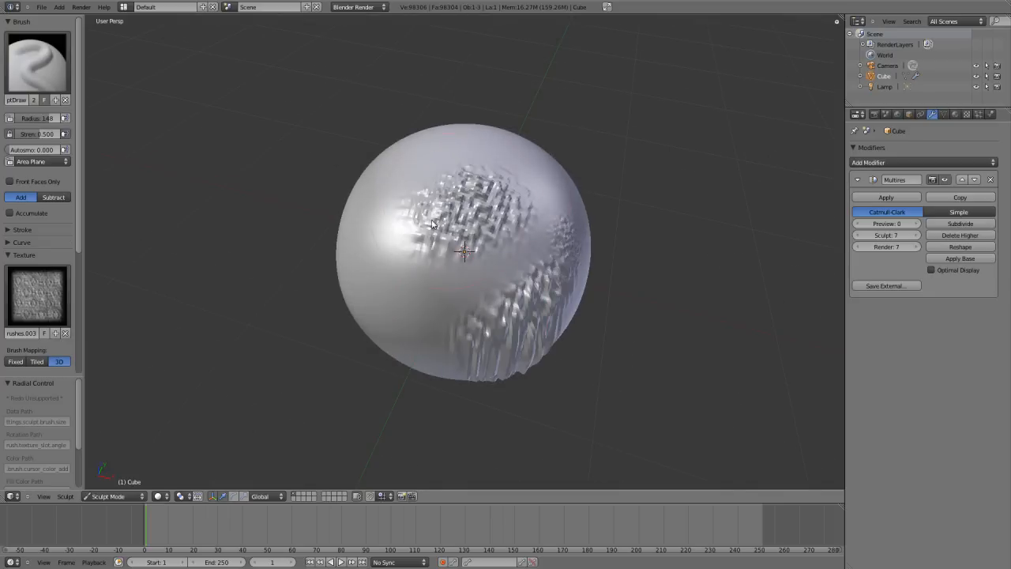
drag(431, 225, 514, 170)
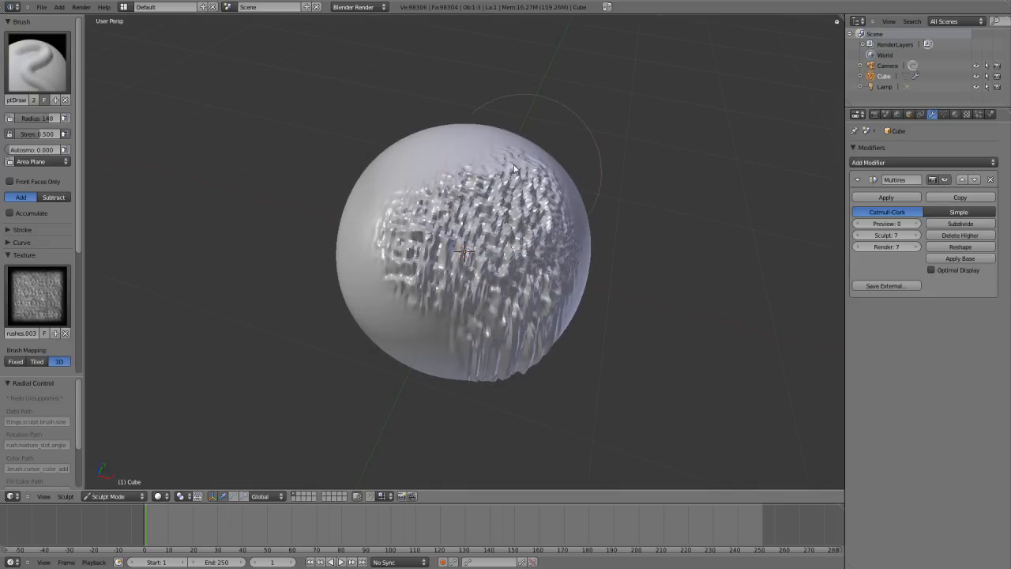